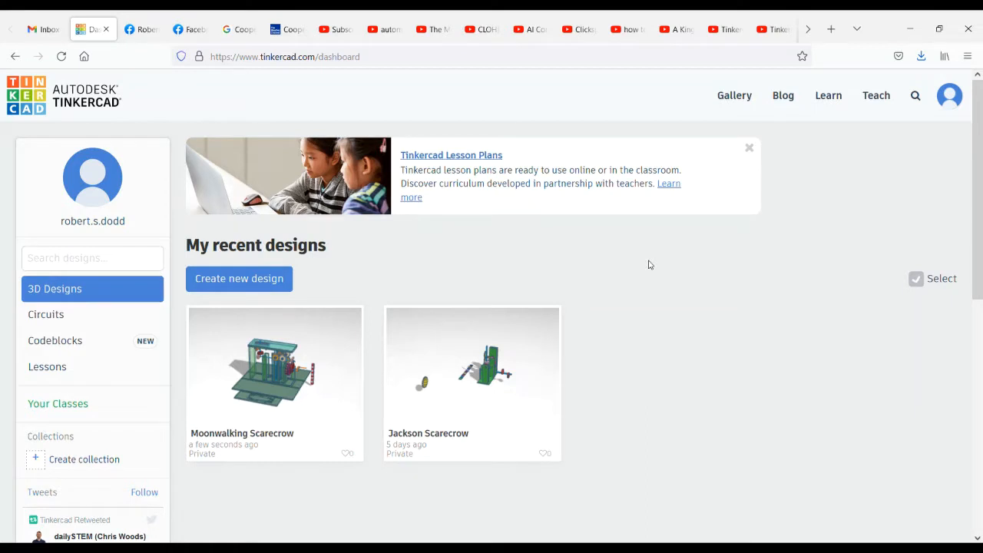
pyautogui.moveTo(626, 344)
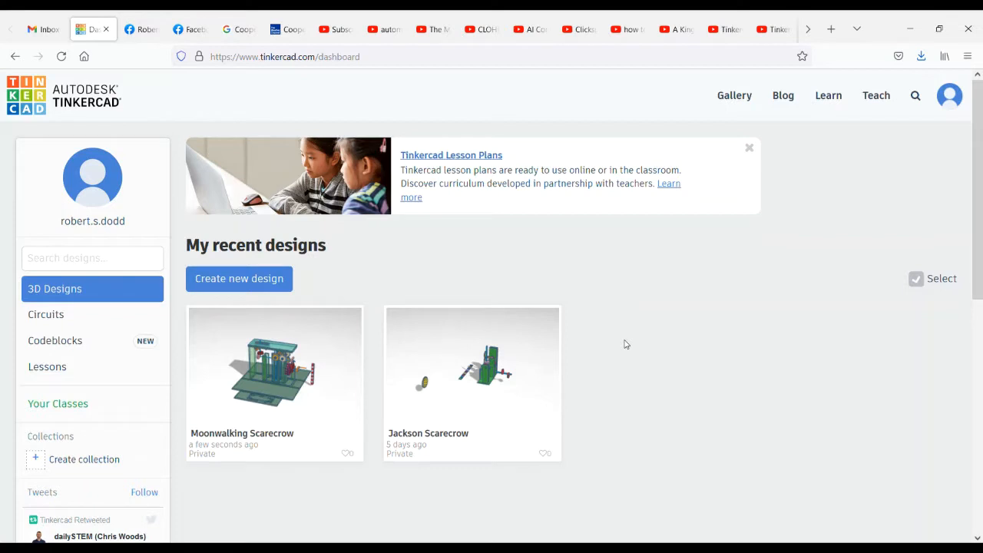
pyautogui.moveTo(596, 343)
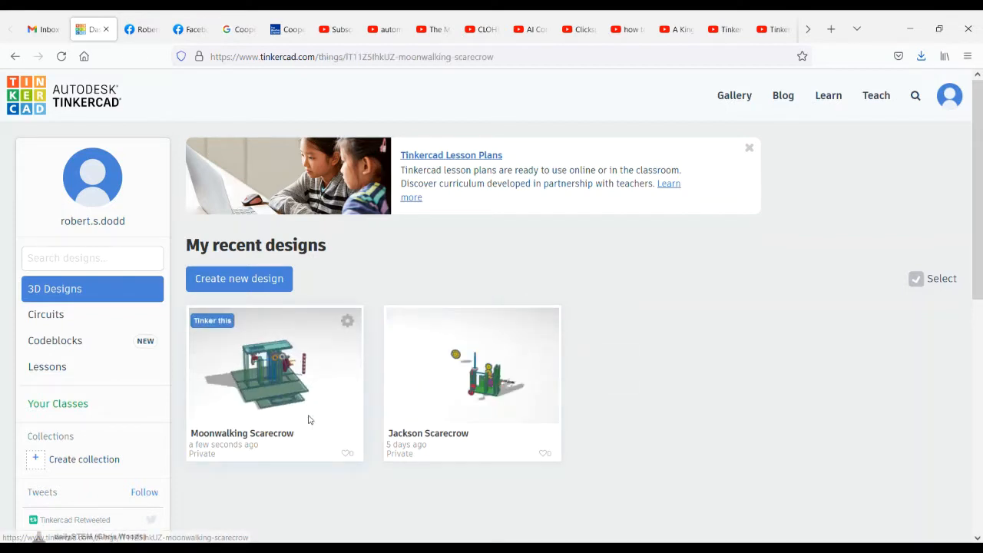
# Open the Moonwalking Scarecrow design in the 3D editor via Tinker this
pyautogui.click(273, 365)
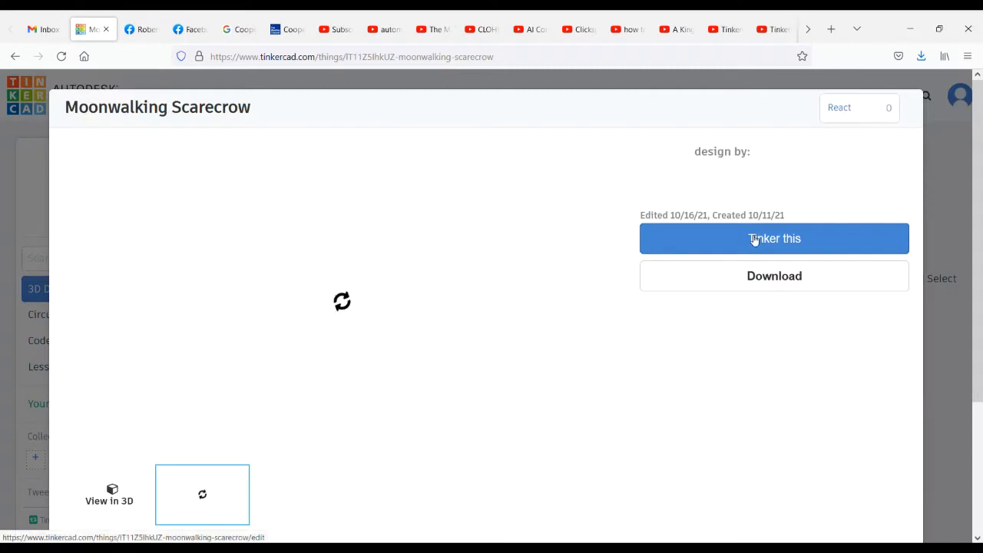
pyautogui.click(774, 238)
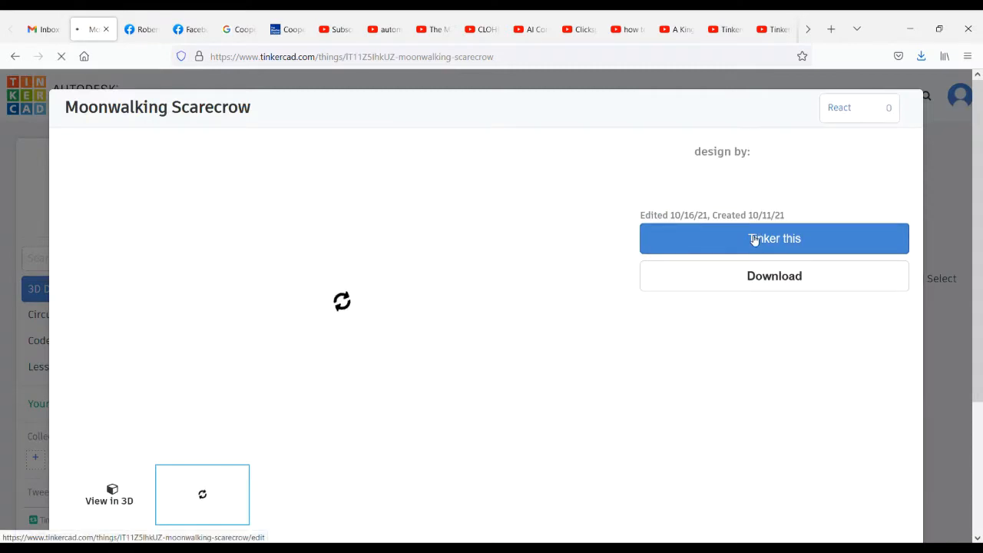
pyautogui.click(774, 238)
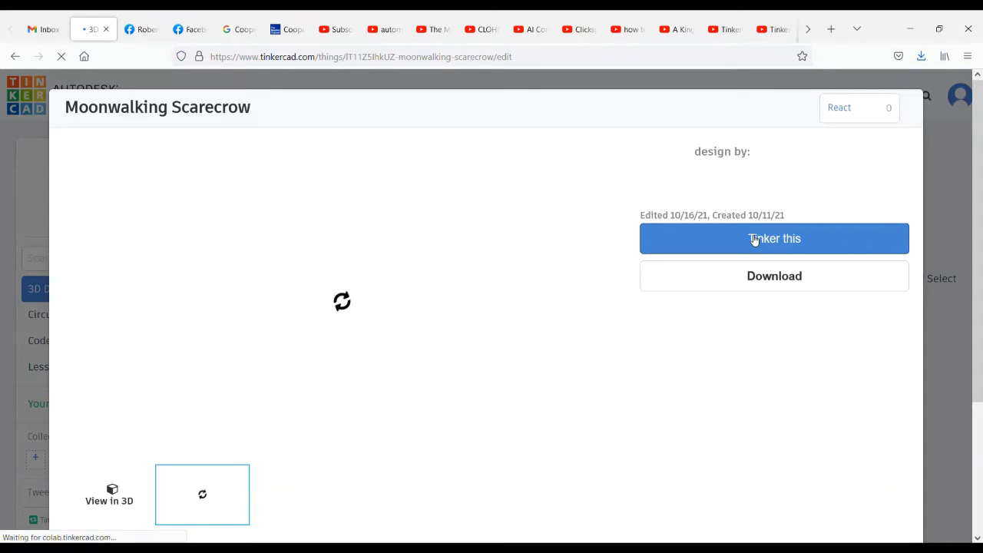
pyautogui.click(774, 238)
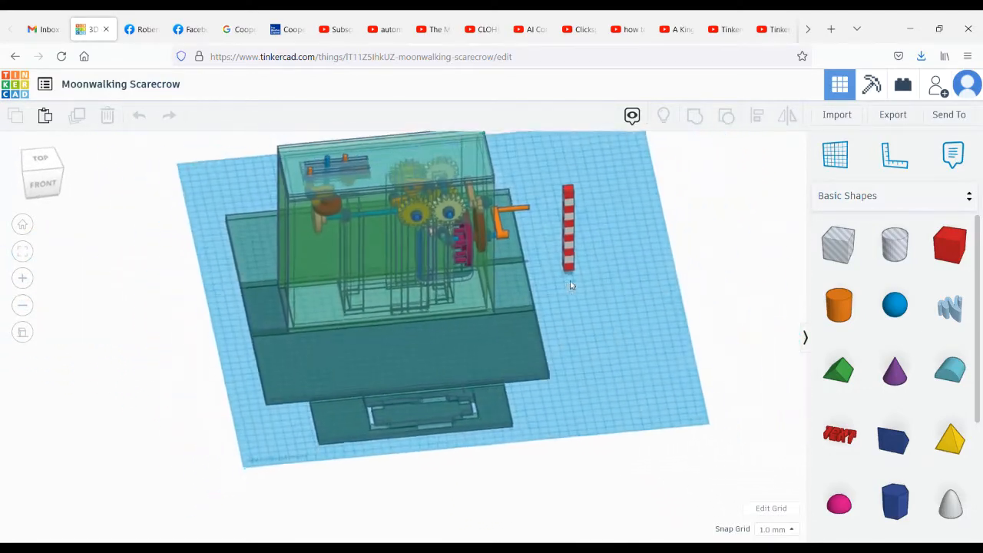
# Hide the outer transparent housing box to expose the gears, cams and crank
pyautogui.scroll(-3)
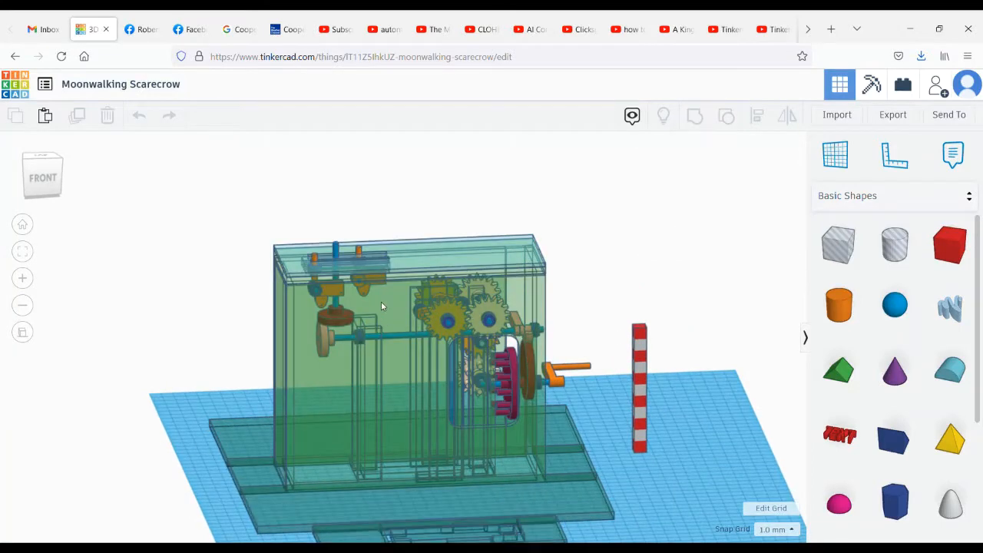
pyautogui.click(484, 376)
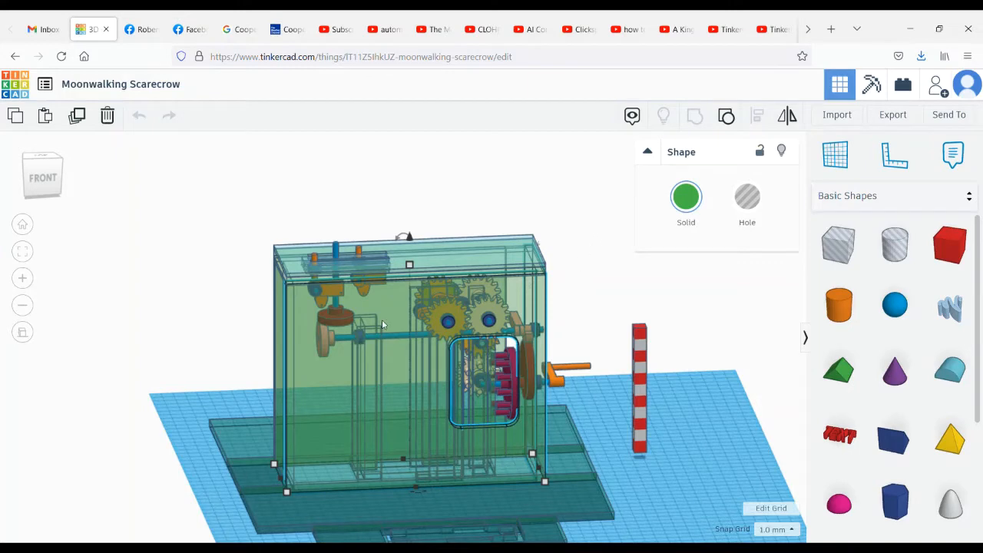
pyautogui.moveTo(577, 203)
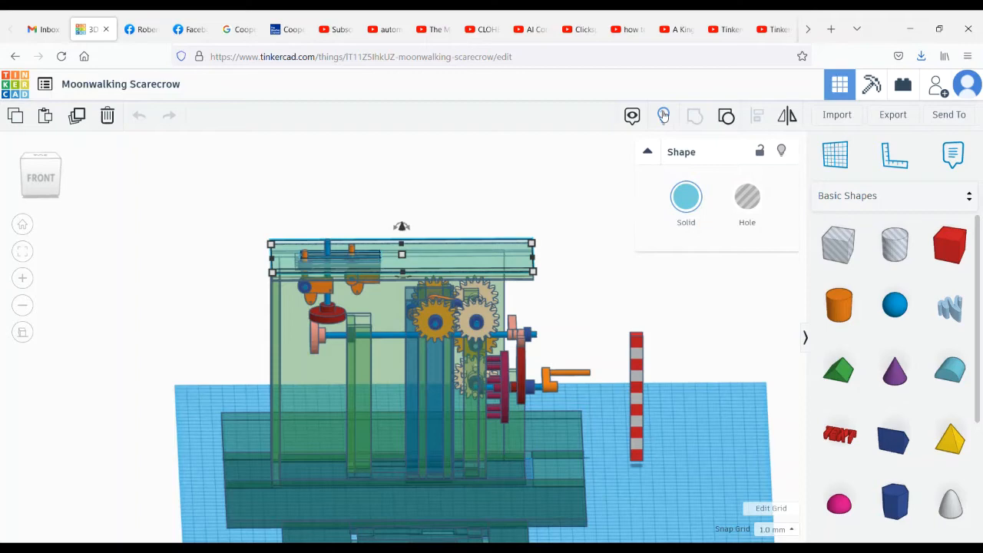
pyautogui.click(483, 253)
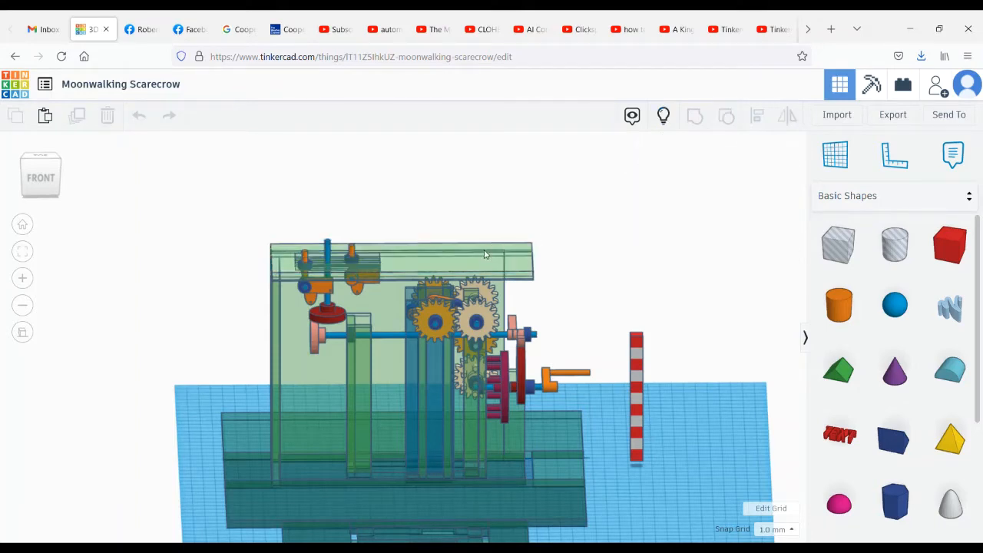
pyautogui.click(399, 261)
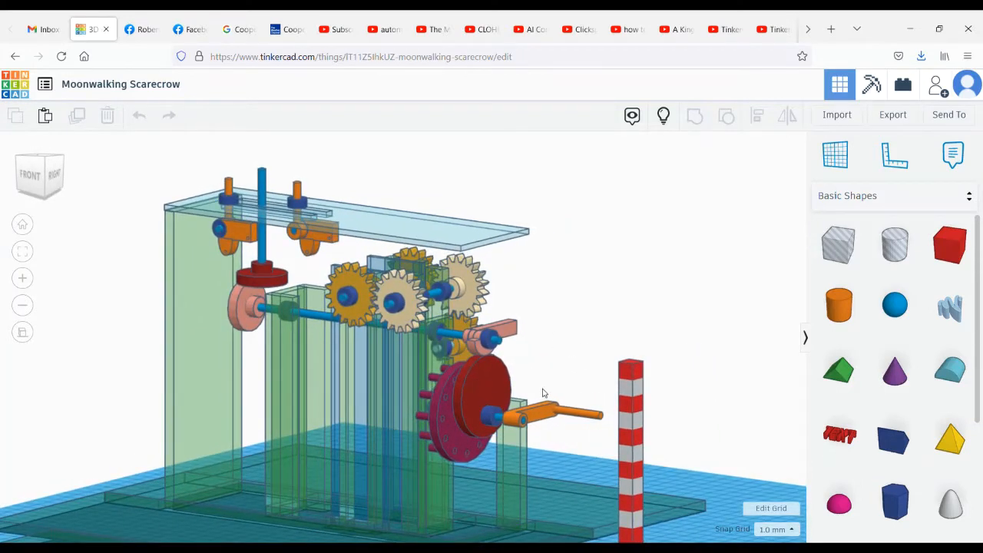
pyautogui.moveTo(544, 394); pyautogui.dragTo(548, 356)
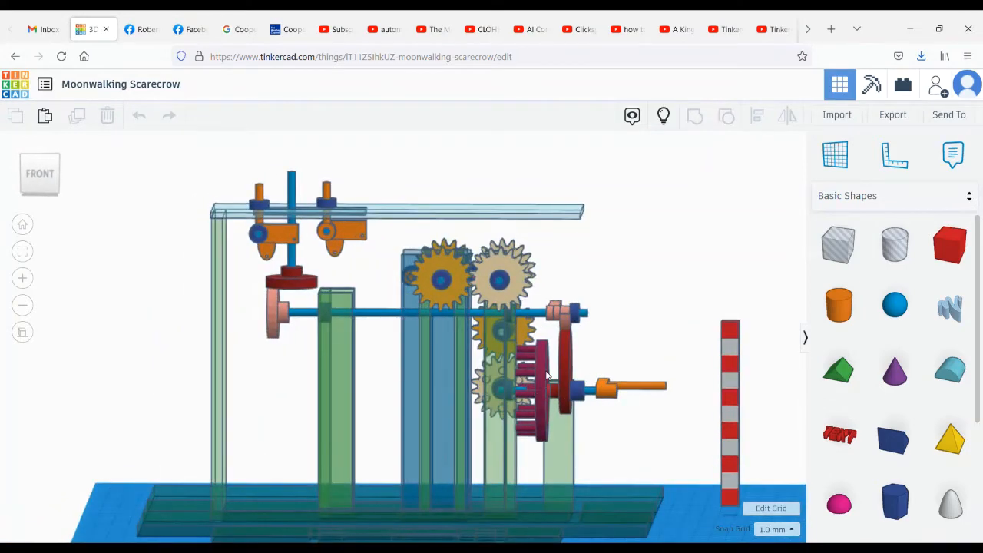
pyautogui.moveTo(544, 387)
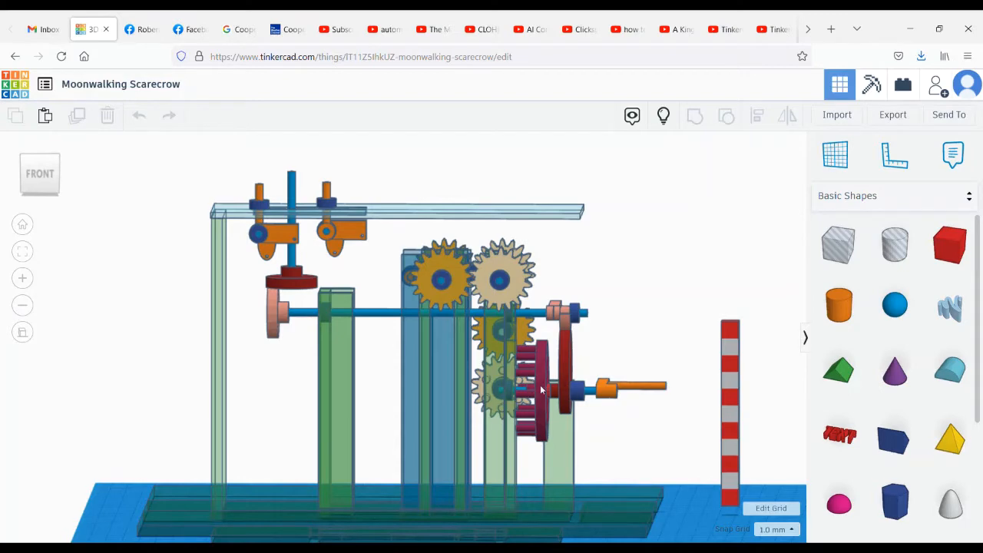
pyautogui.moveTo(537, 387)
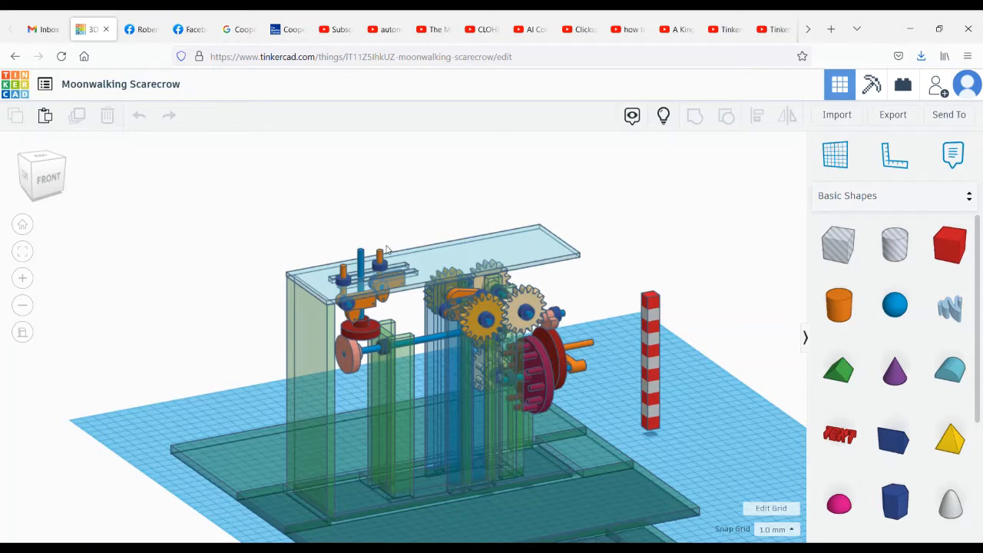
pyautogui.moveTo(405, 254)
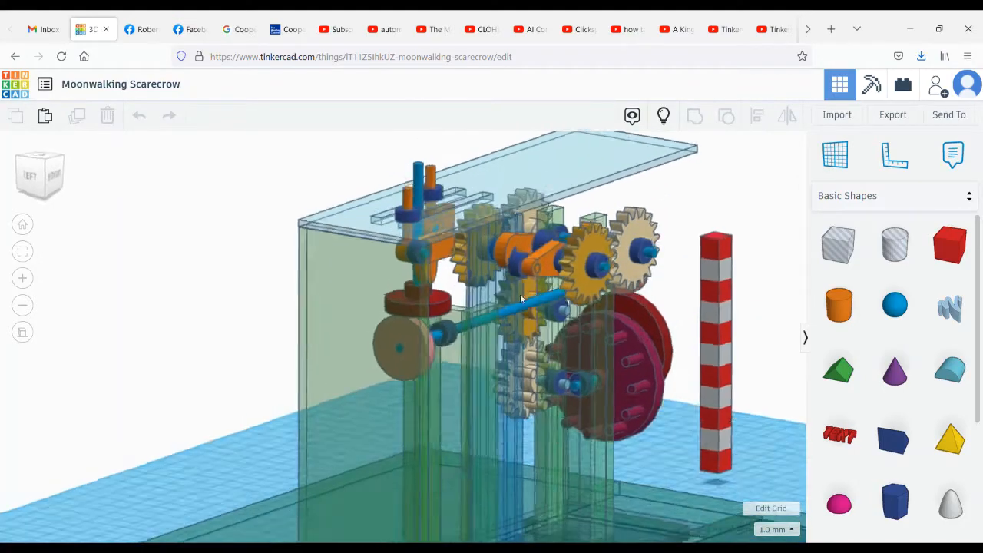
pyautogui.moveTo(522, 299); pyautogui.dragTo(307, 284)
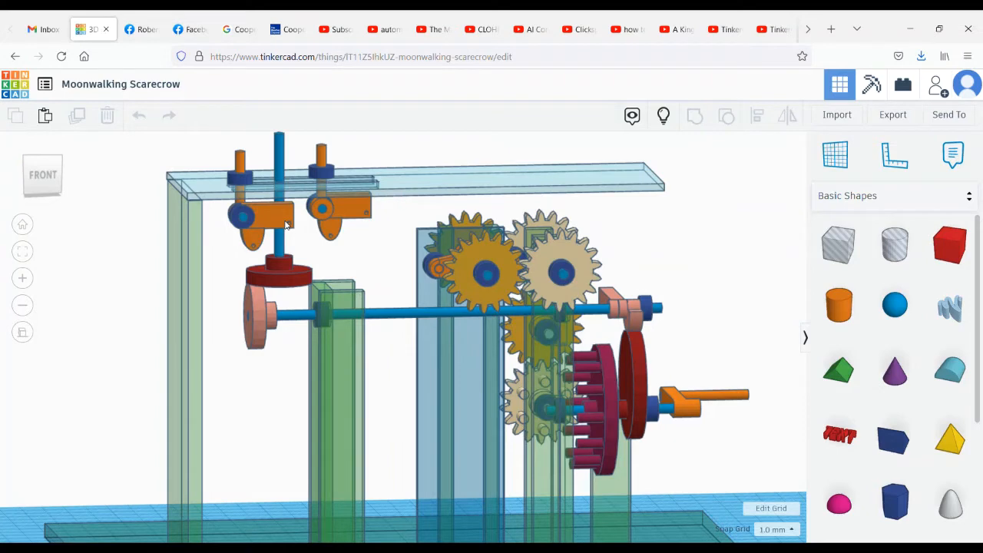
pyautogui.moveTo(308, 209)
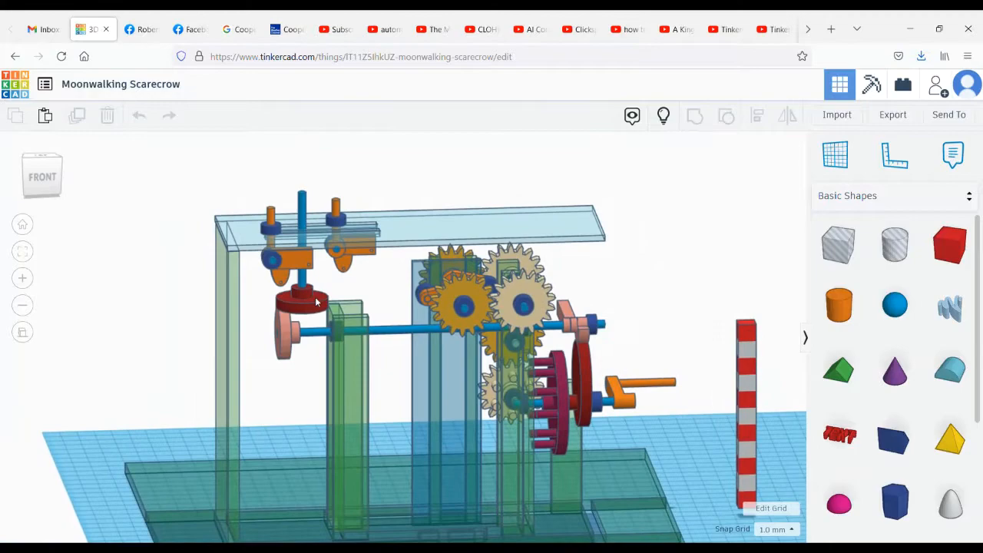
pyautogui.scroll(3)
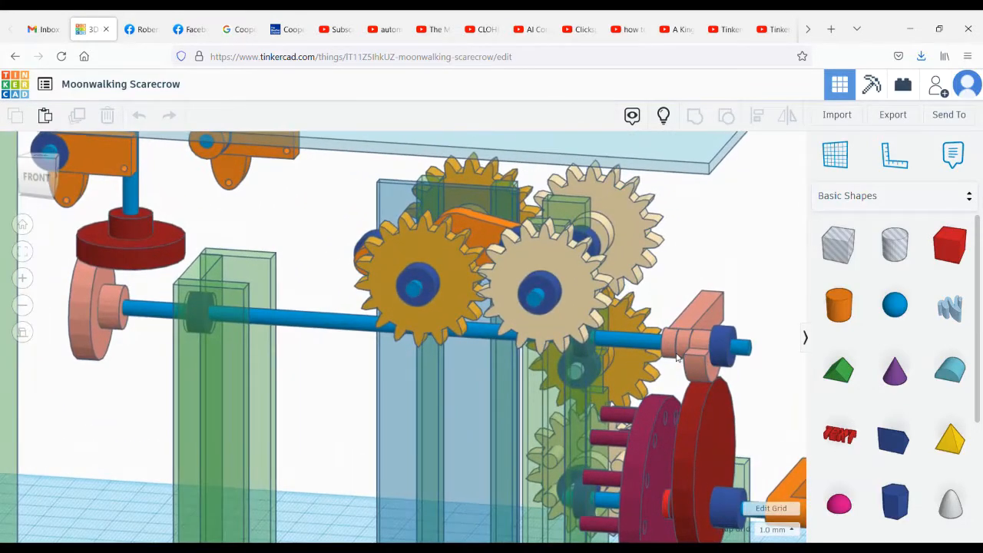
pyautogui.click(691, 346)
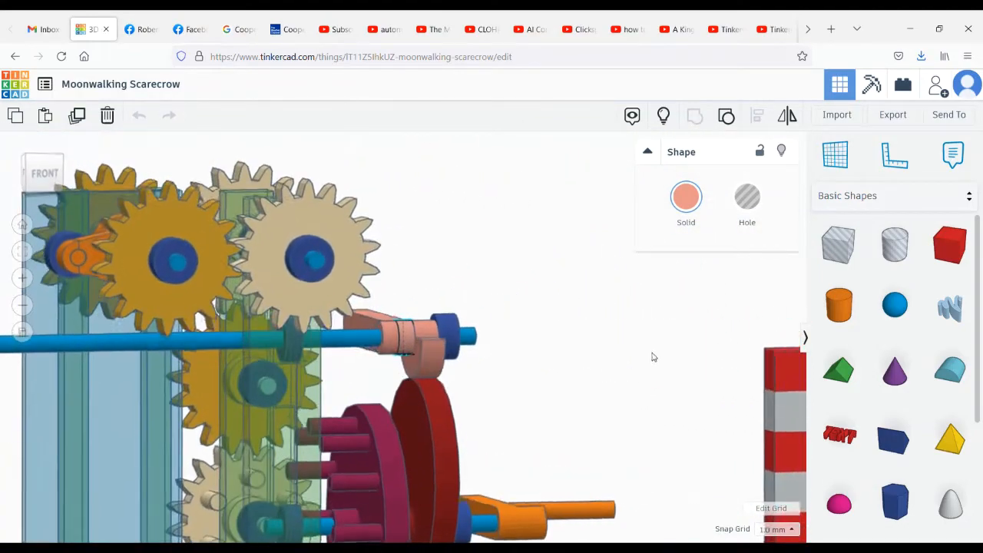
pyautogui.moveTo(653, 356); pyautogui.dragTo(464, 458)
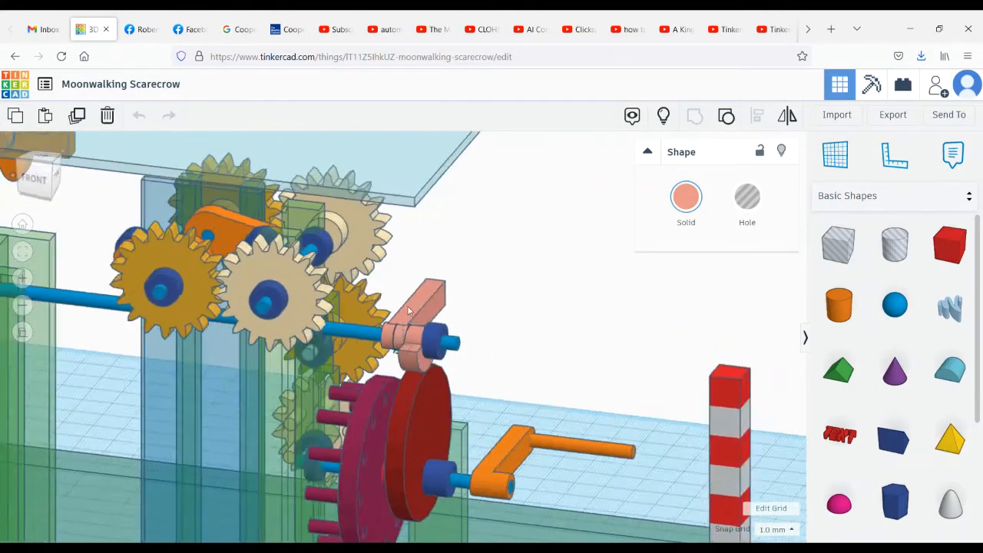
pyautogui.click(423, 341)
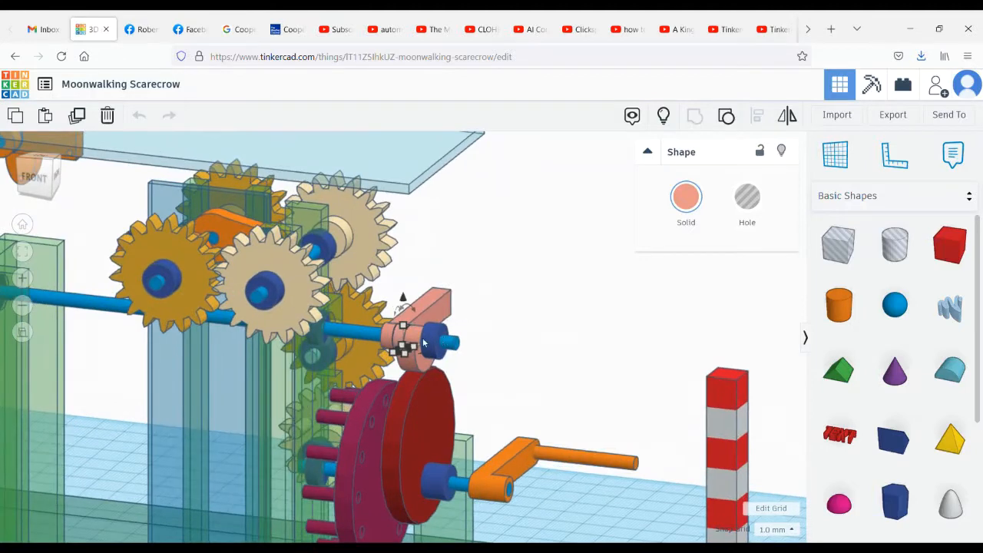